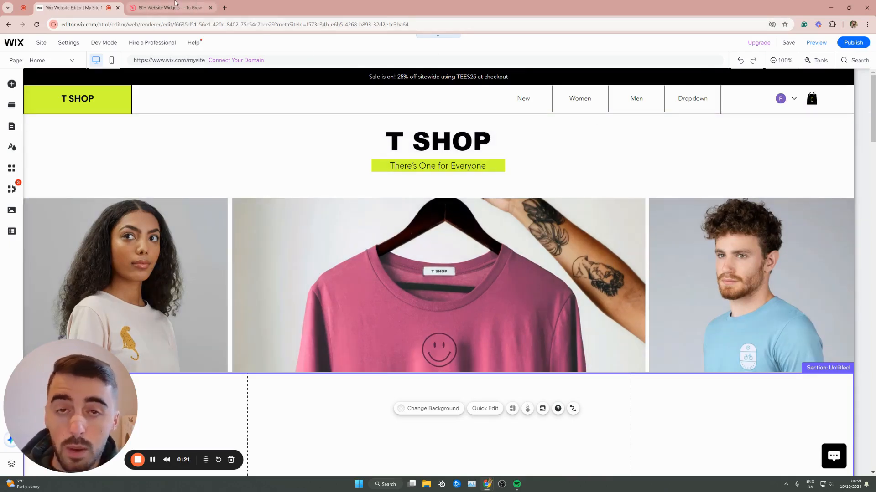
Step: Switch from the T SHOP editor to the Elfsight widgets tab
left_click(167, 8)
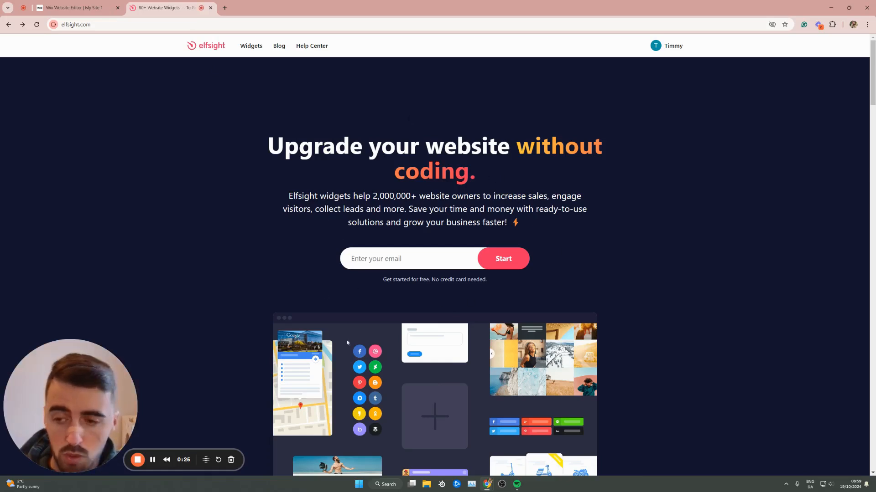
mouse_move(303, 119)
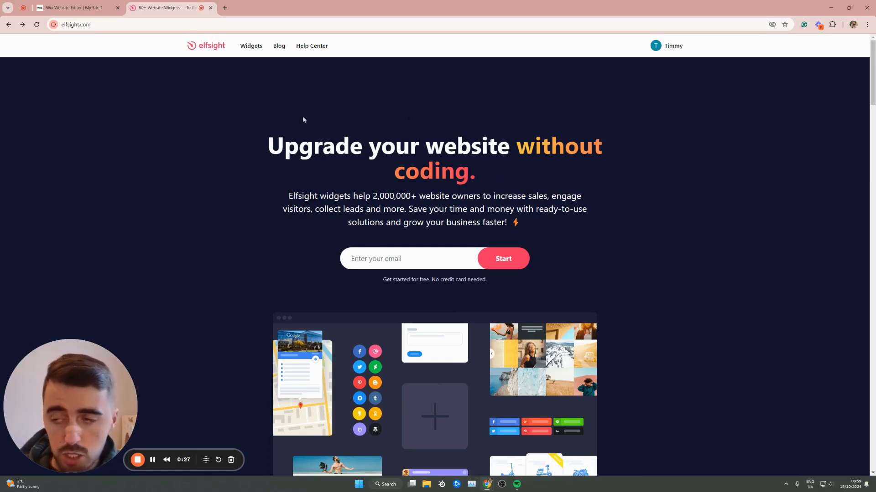
Step: Open Elfsight's widget catalogue and choose Pricing Table under E-Commerce
left_click(251, 46)
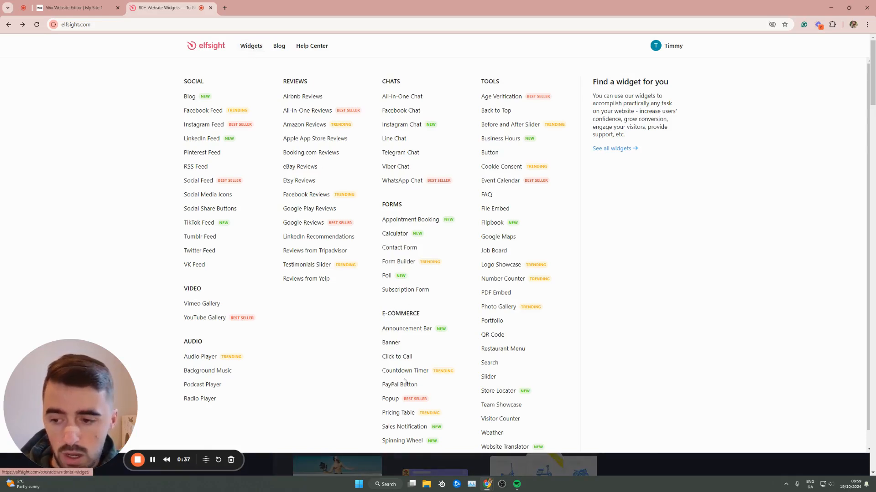
mouse_move(398, 413)
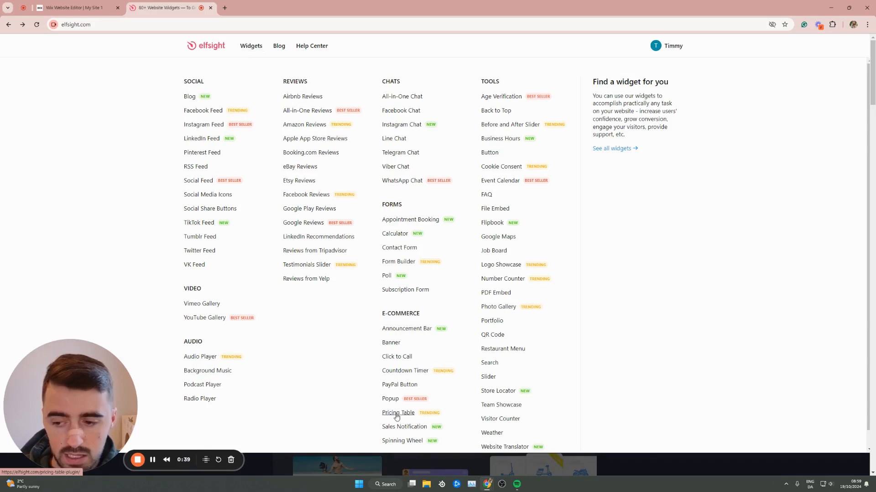
left_click(397, 413)
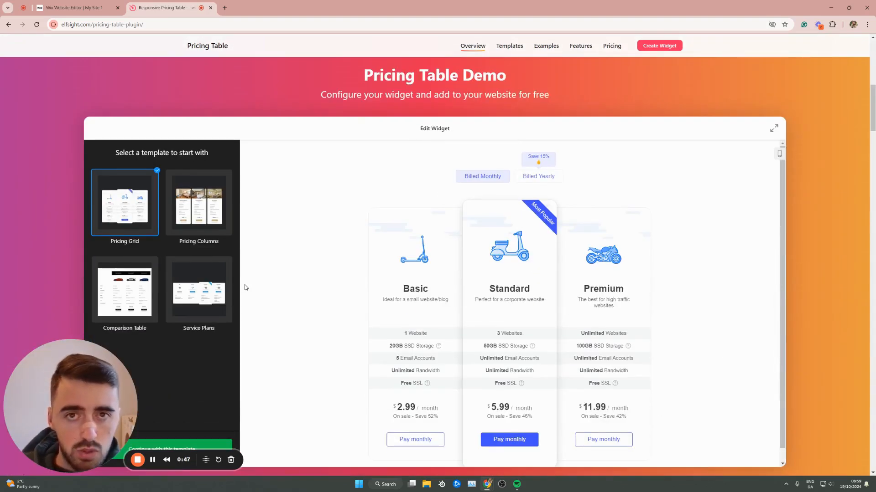
mouse_move(168, 283)
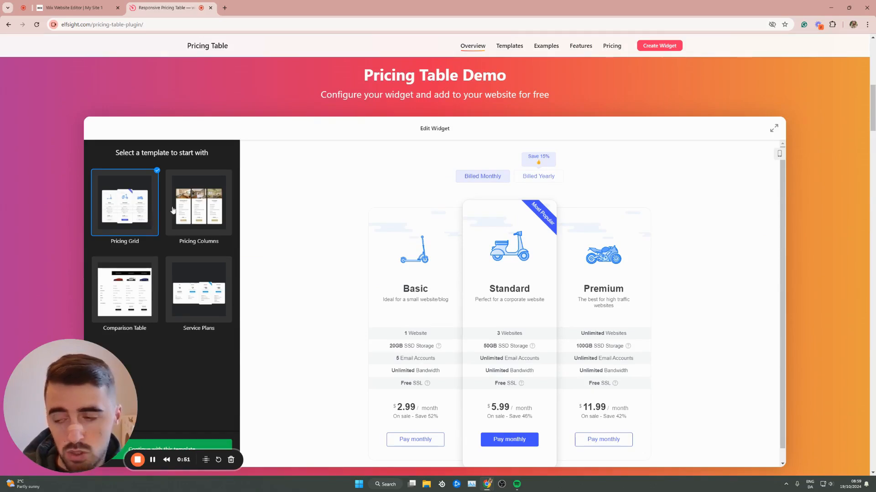
Step: Preview the Service Plans, Pricing Grid and Comparison Table templates, then continue with Pricing Columns
left_click(198, 290)
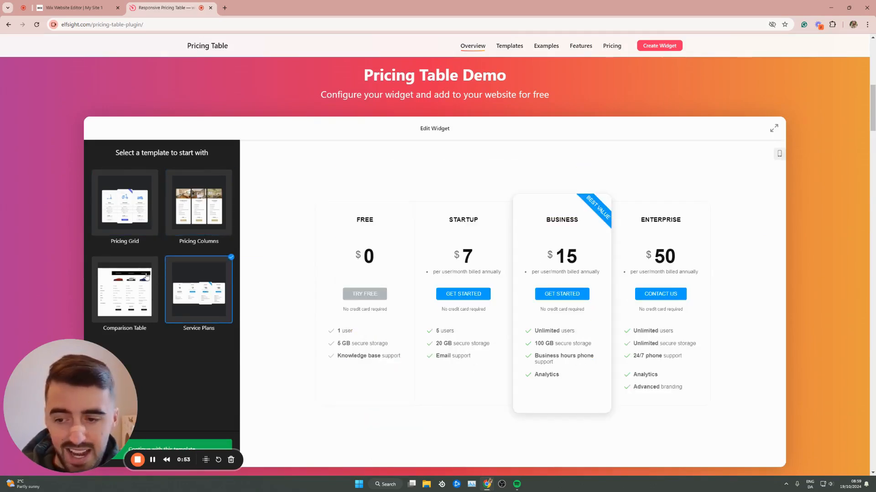
left_click(199, 202)
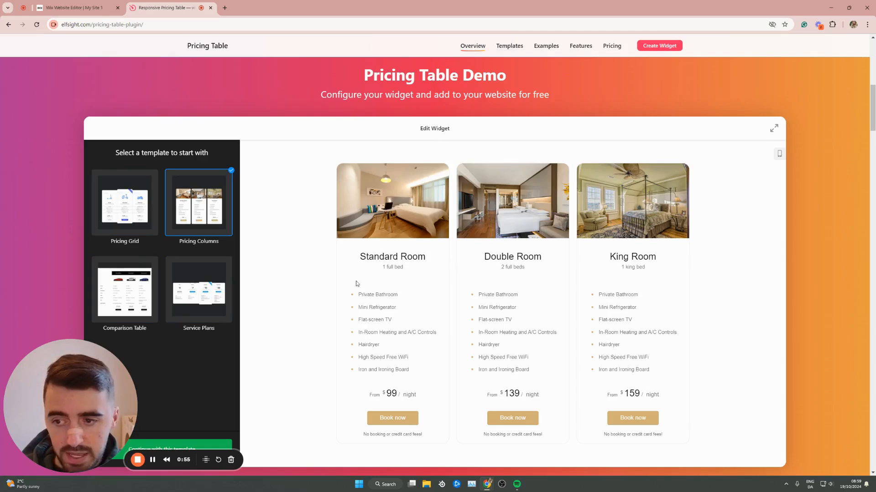
left_click(124, 202)
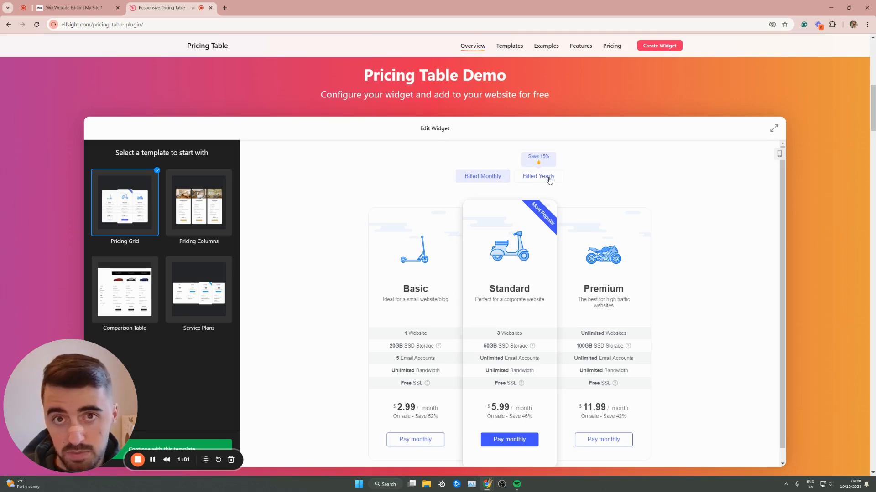
left_click(199, 290)
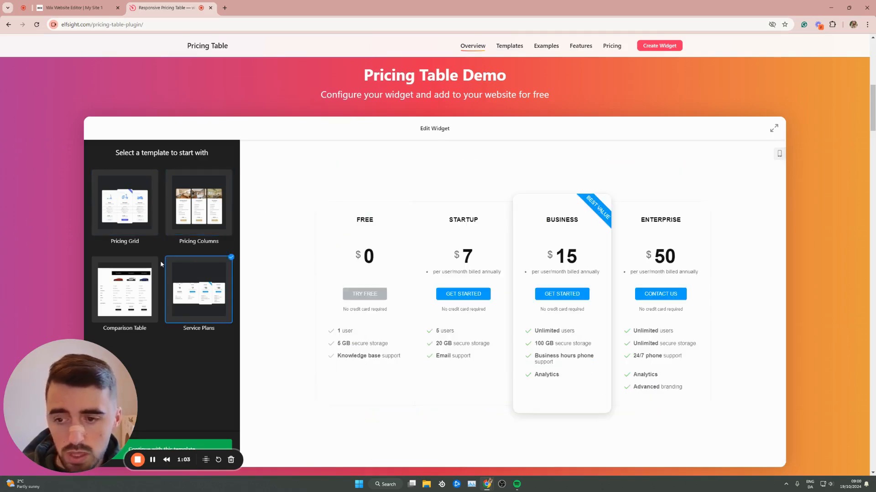
left_click(124, 289)
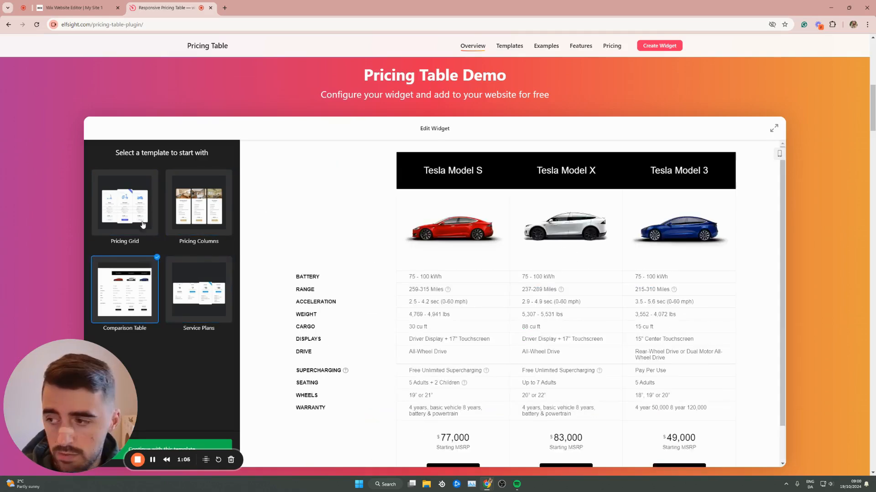
left_click(198, 205)
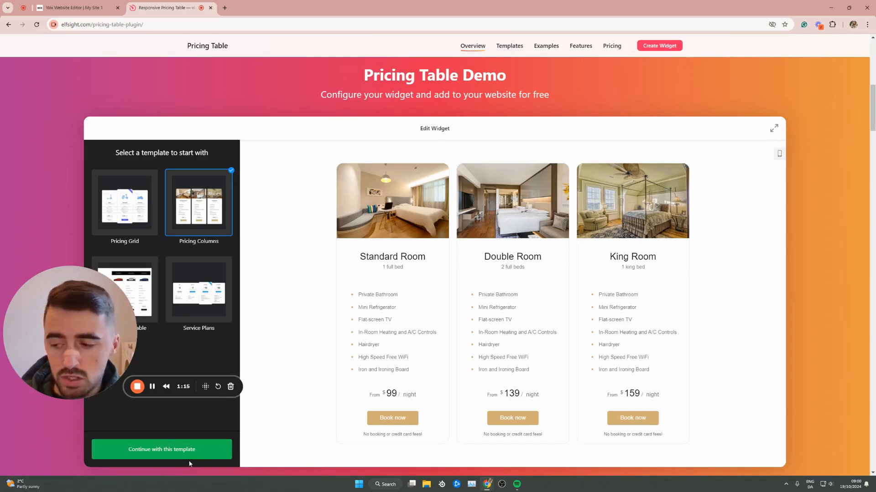
left_click(161, 450)
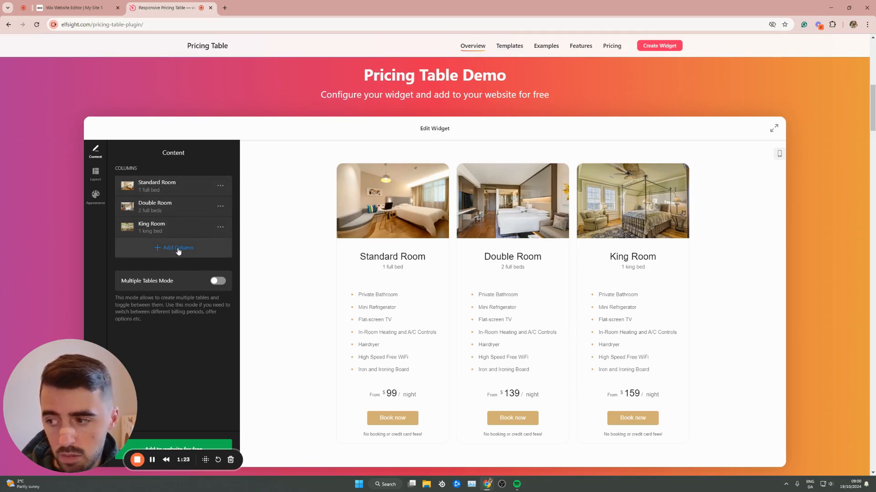
Step: In Layout, try Table and Grid, keep Columns, and toggle room pictures off and on
left_click(177, 247)
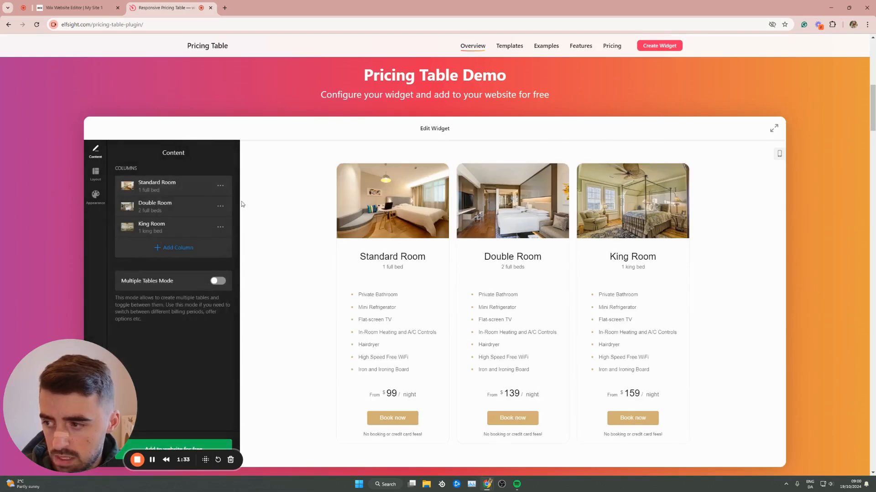
scroll("down", 3)
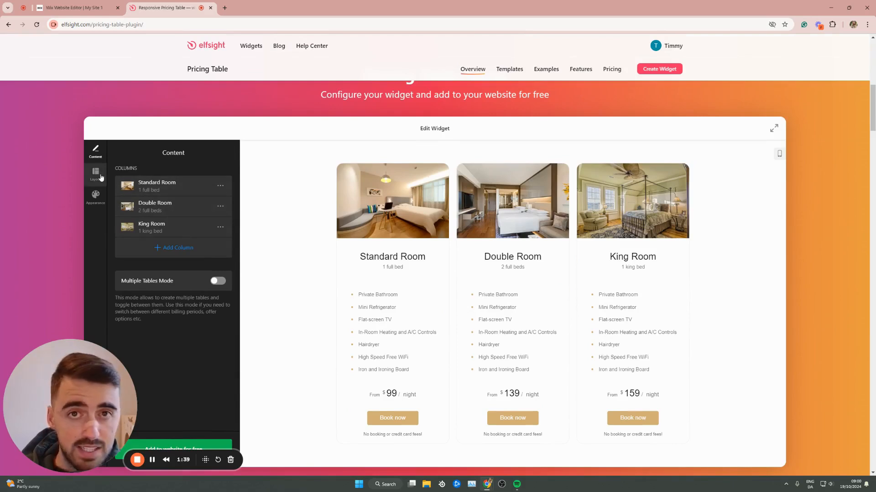
left_click(96, 173)
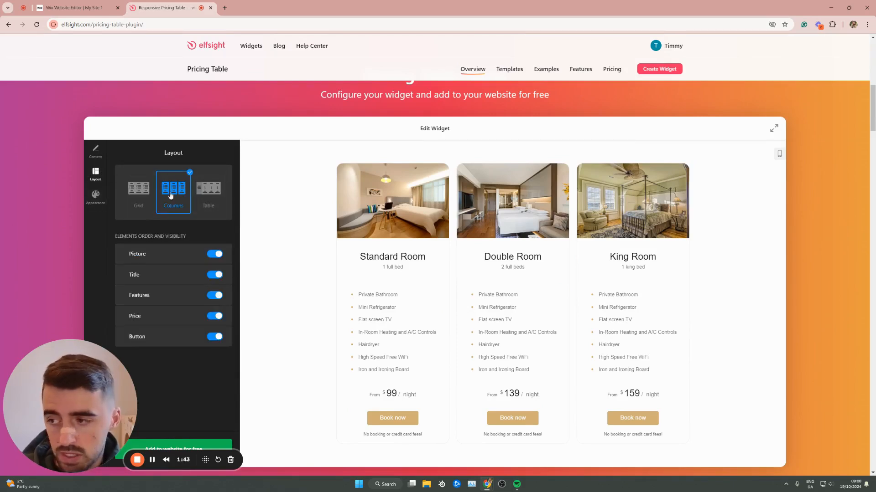
left_click(208, 188)
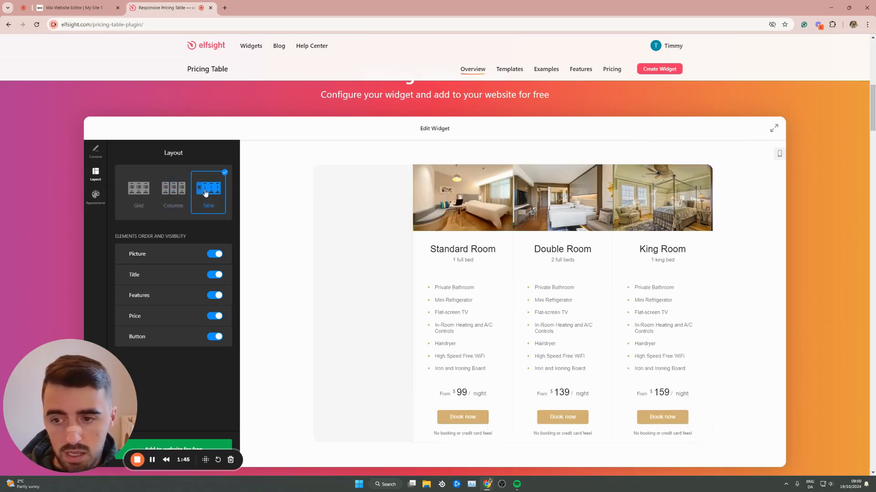
left_click(138, 189)
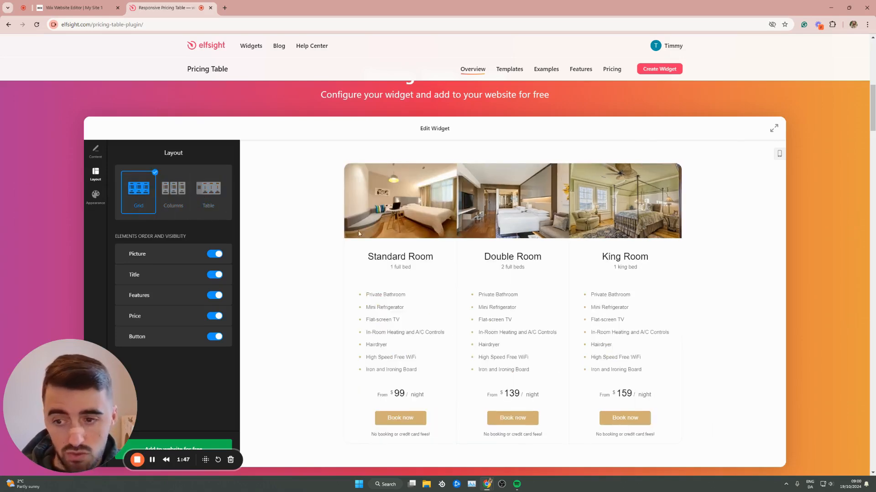
left_click(174, 188)
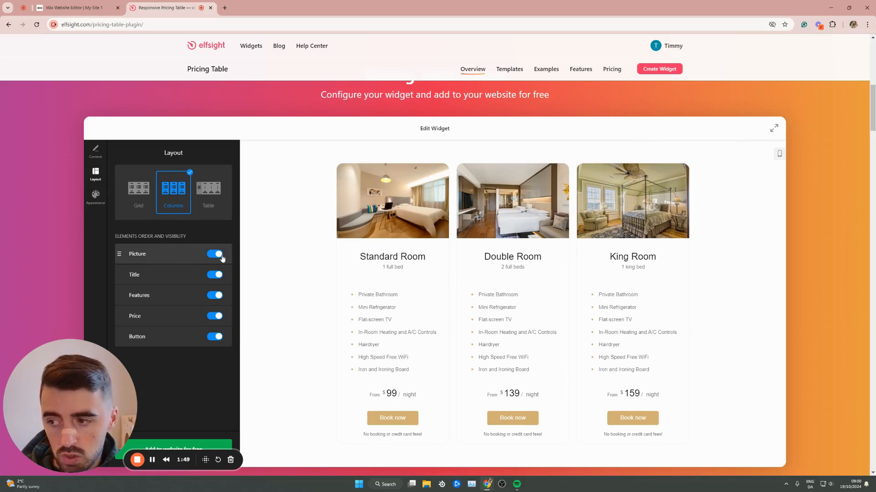
left_click(215, 254)
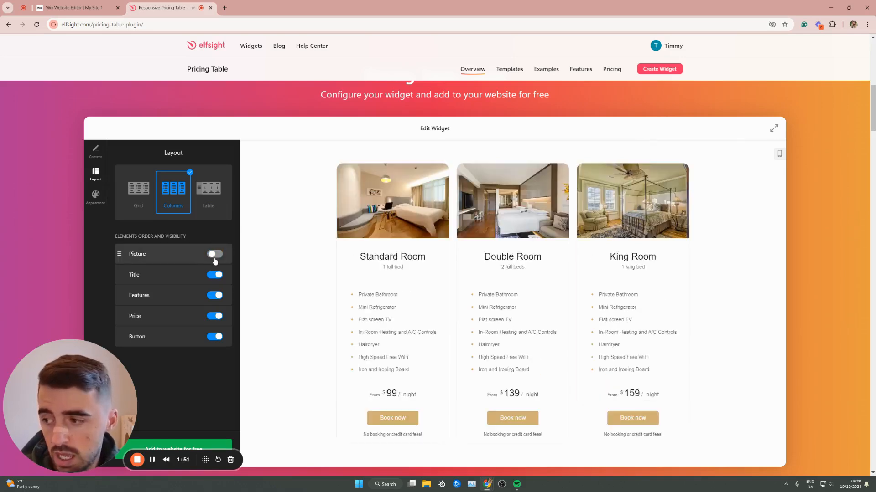
left_click(214, 254)
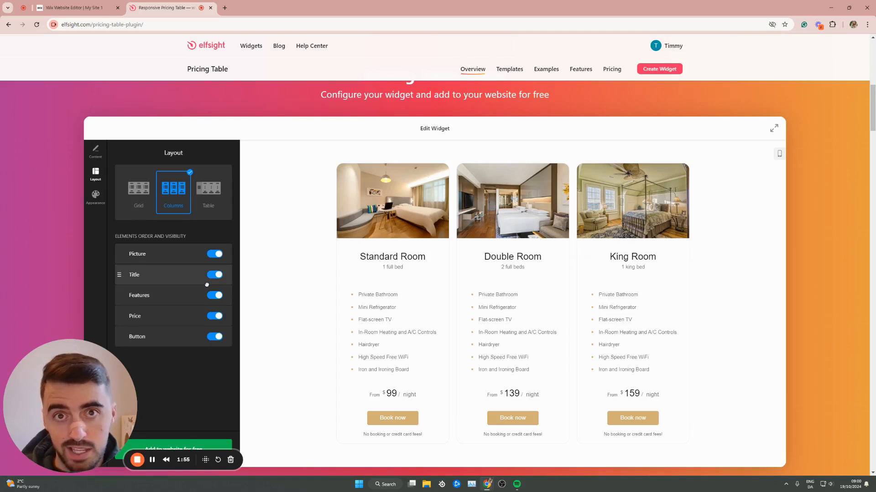
Step: Set the Main Skin Color to orange and add the widget to a website for free
left_click(95, 196)
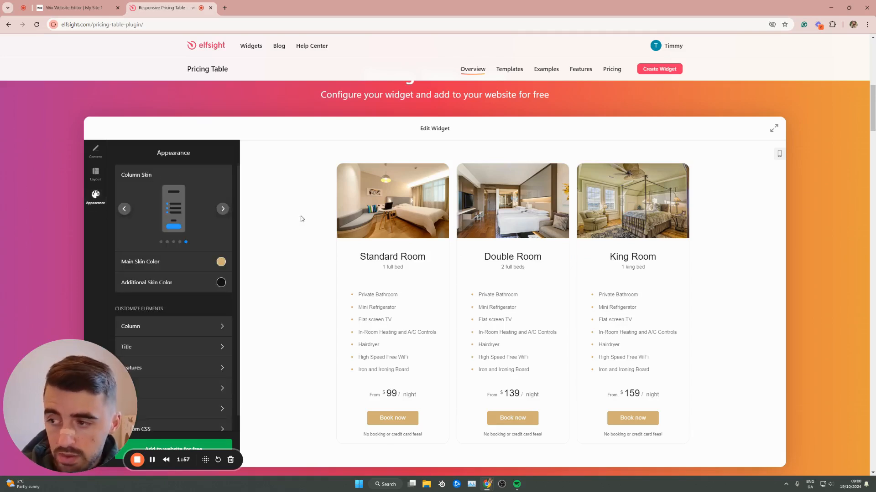
scroll("down", 3)
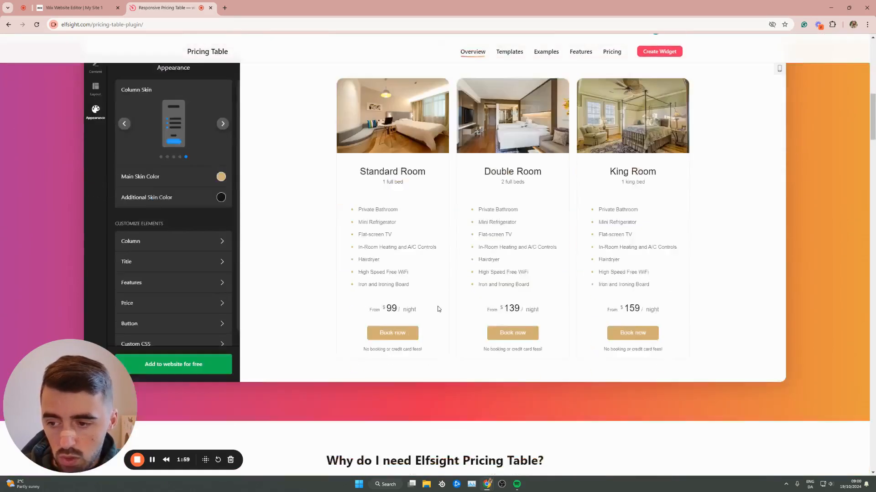
scroll("down", 3)
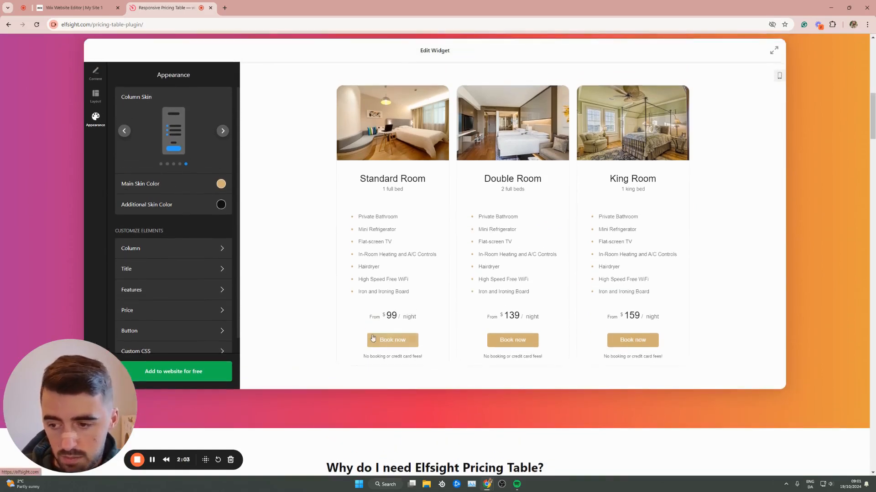
left_click(220, 183)
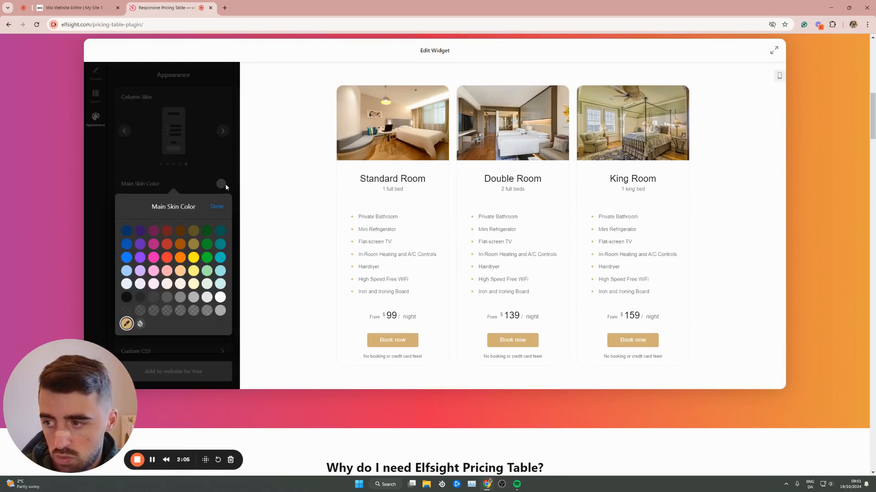
left_click(181, 257)
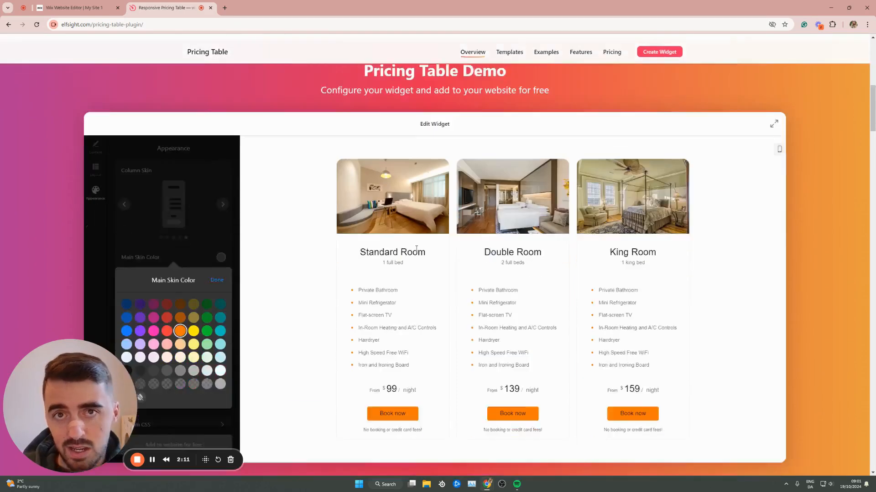
left_click(217, 280)
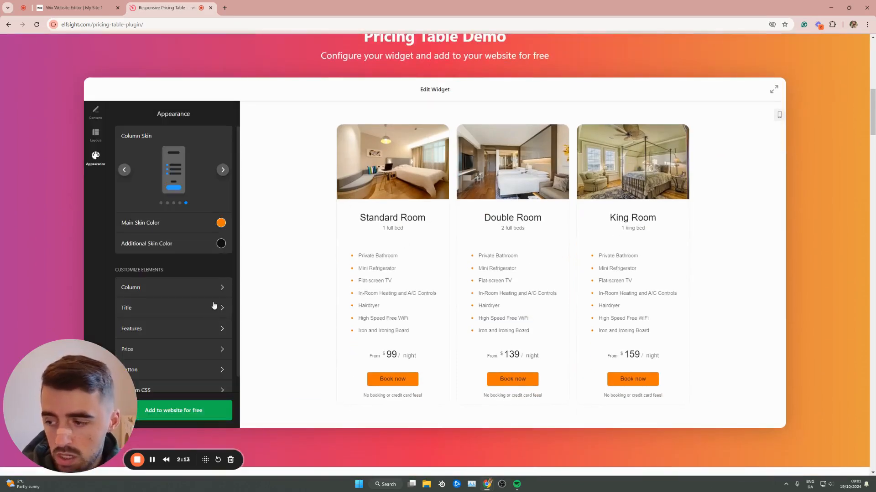
scroll("down", 3)
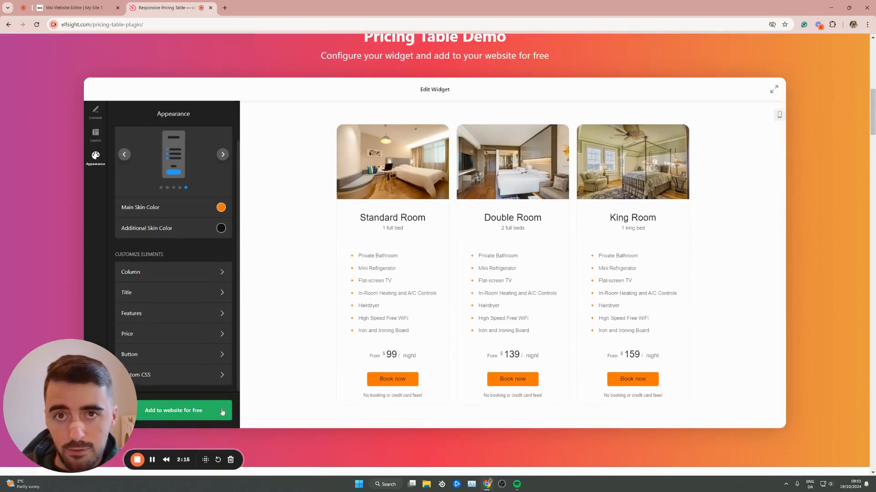
left_click(173, 410)
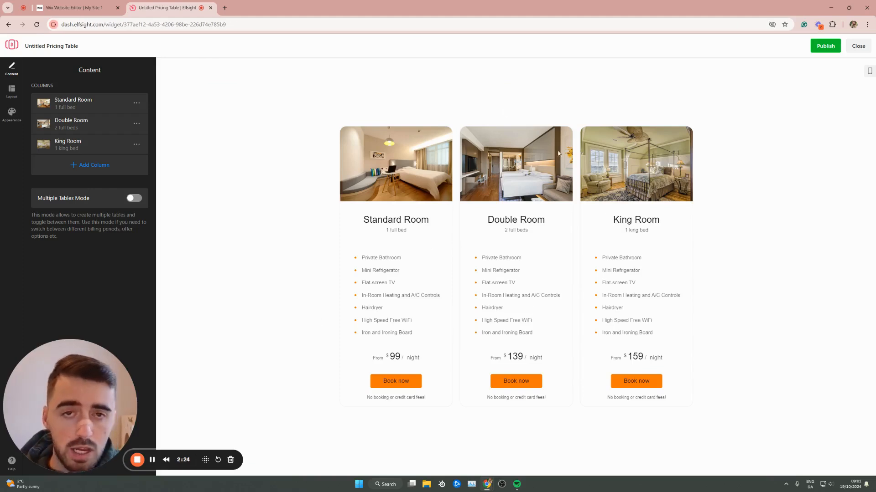
mouse_move(510, 247)
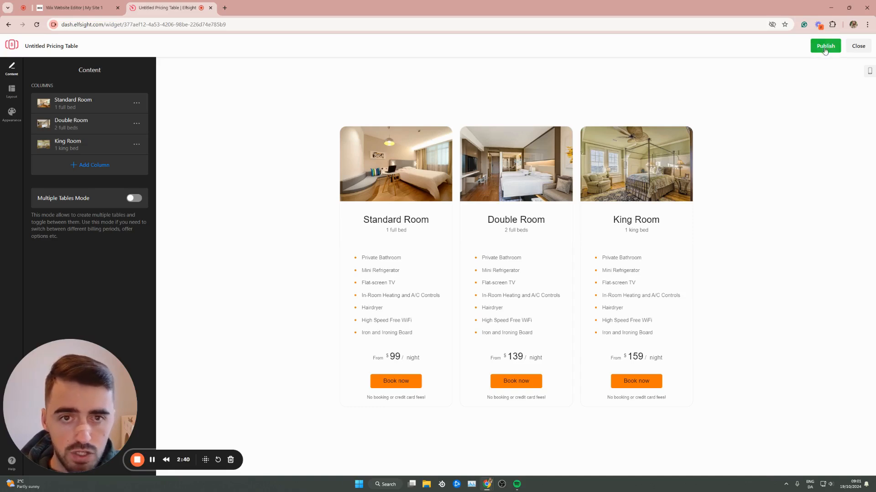
Step: Publish the untitled orange pricing table from the Elfsight dashboard editor
left_click(825, 46)
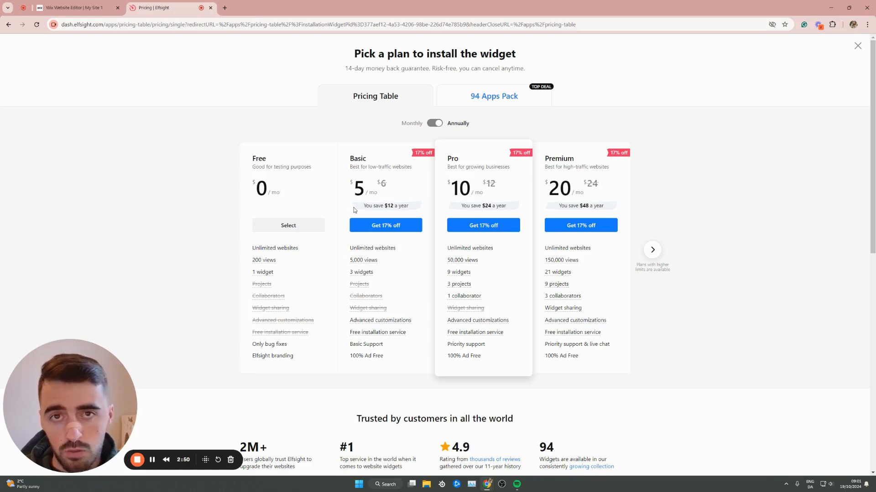
mouse_move(406, 242)
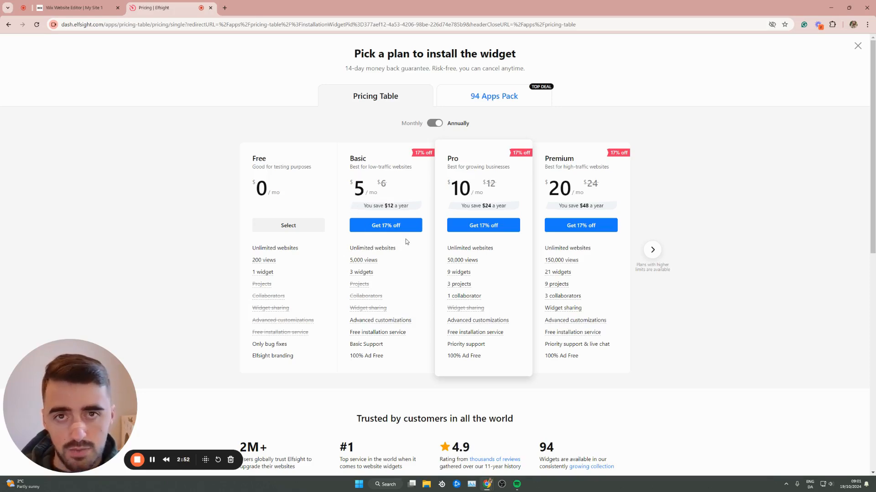
mouse_move(624, 261)
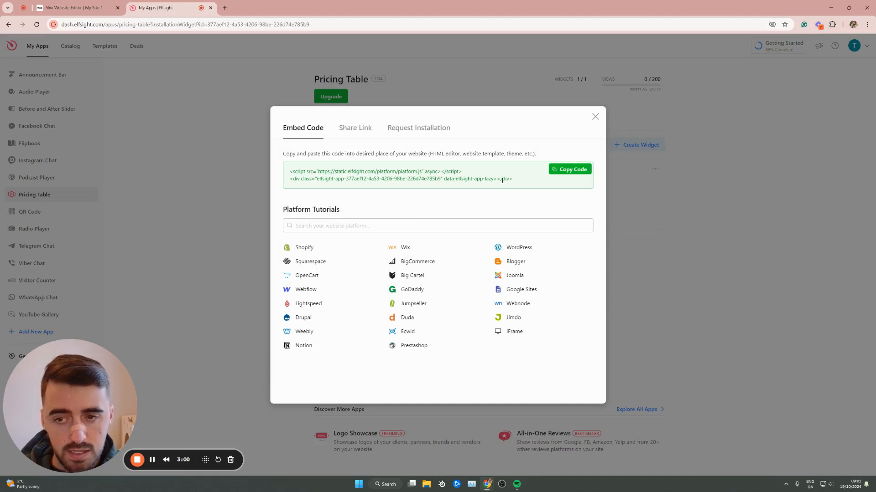
Step: Copy the pricing table's embed code and return to the Wix Editor tab
left_click(569, 169)
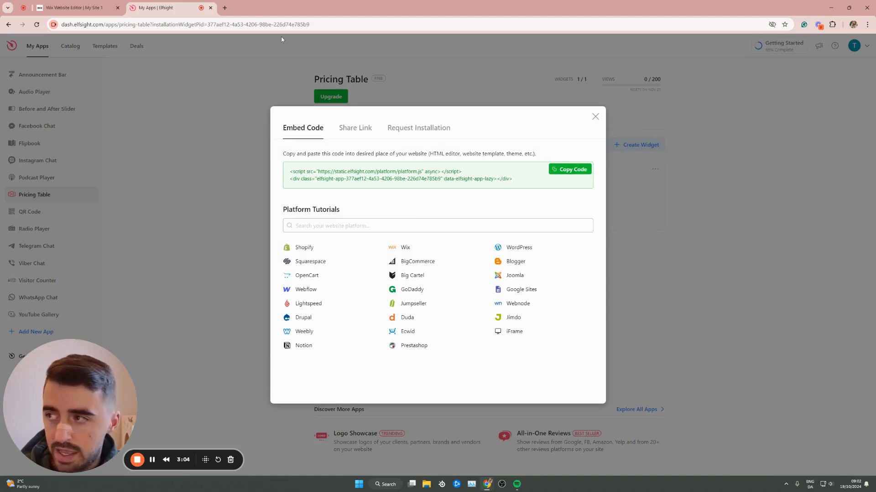
left_click(72, 7)
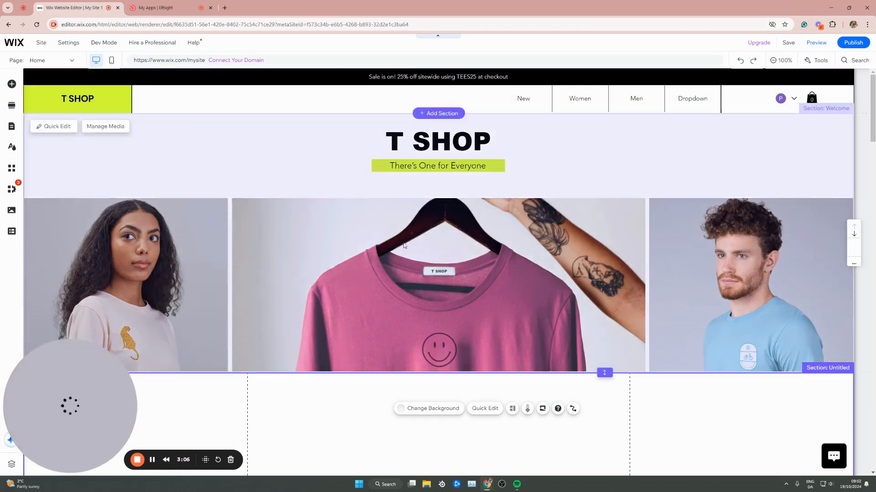
Step: Scroll to the empty section below the hero images and search elements for 'html'
scroll("down", 3)
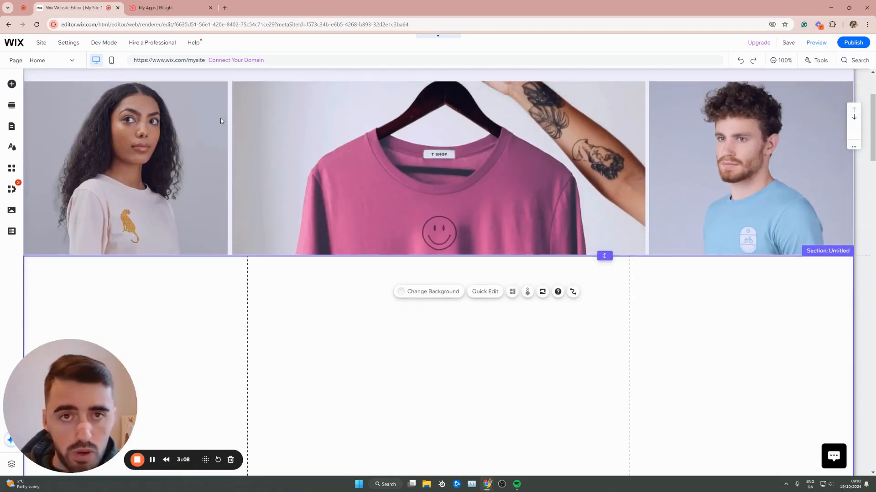
mouse_move(154, 124)
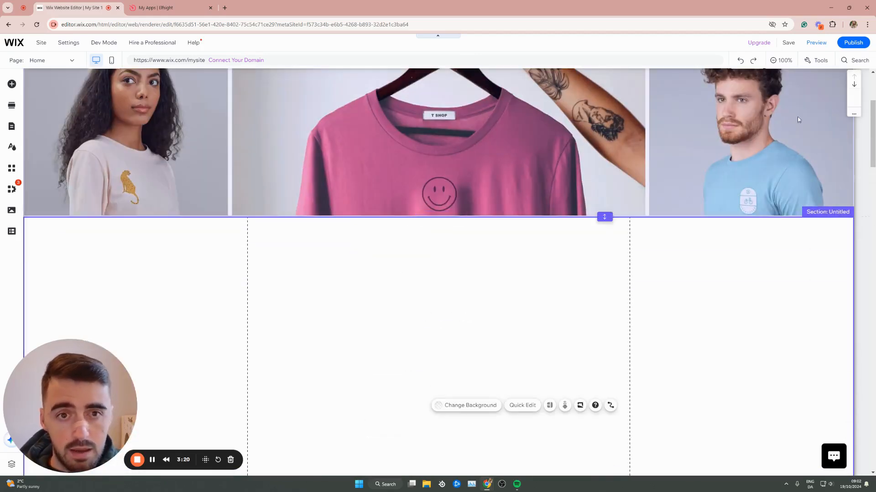
mouse_move(859, 60)
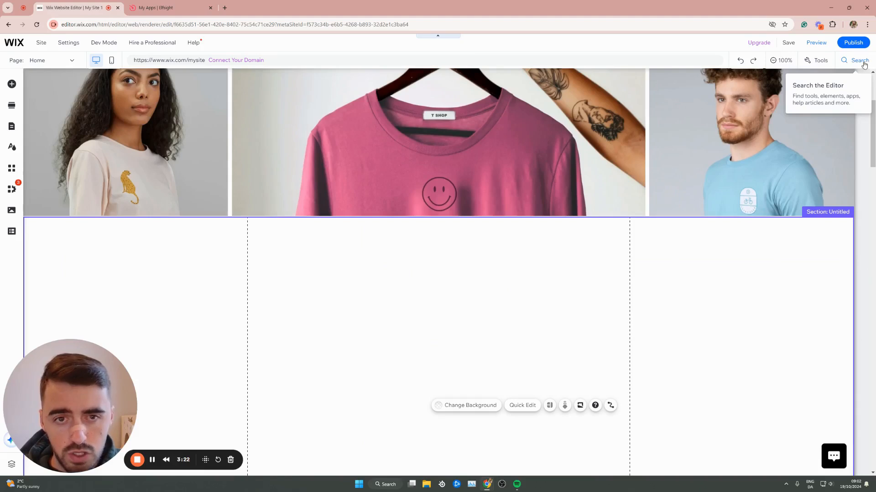
type("html")
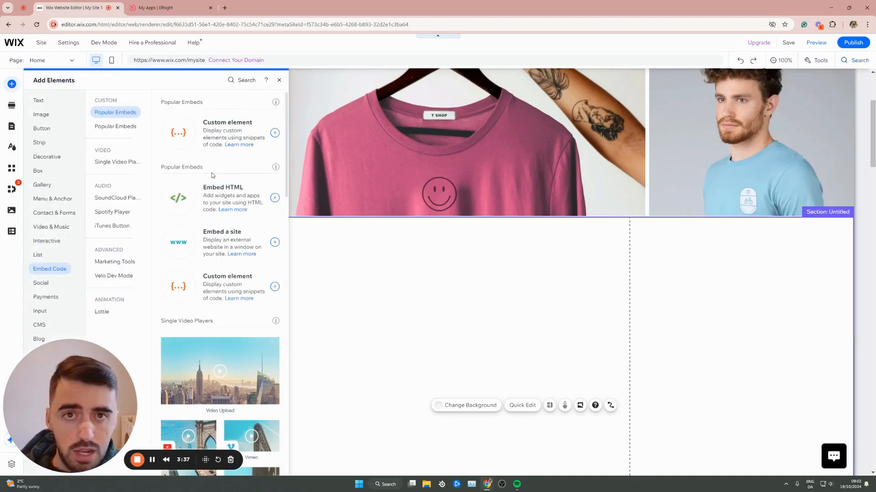
mouse_move(189, 198)
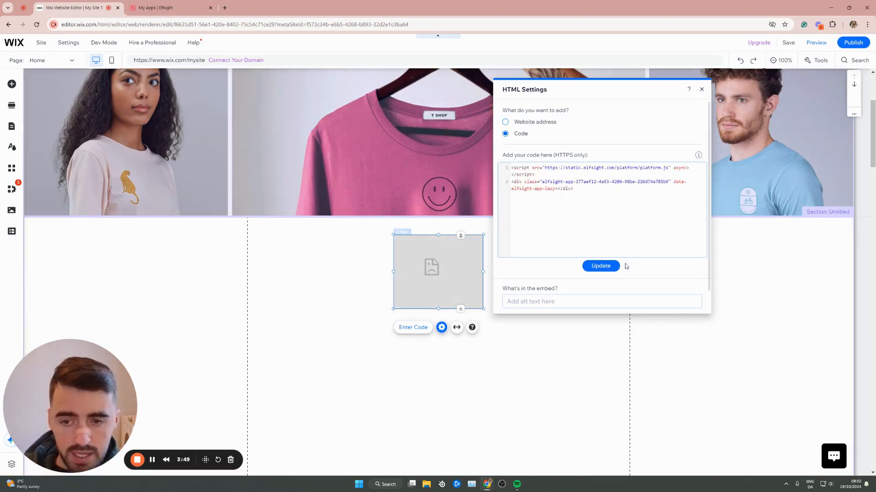
Step: Update the HTML element with the Elfsight embed code so the pricing table renders
left_click(600, 266)
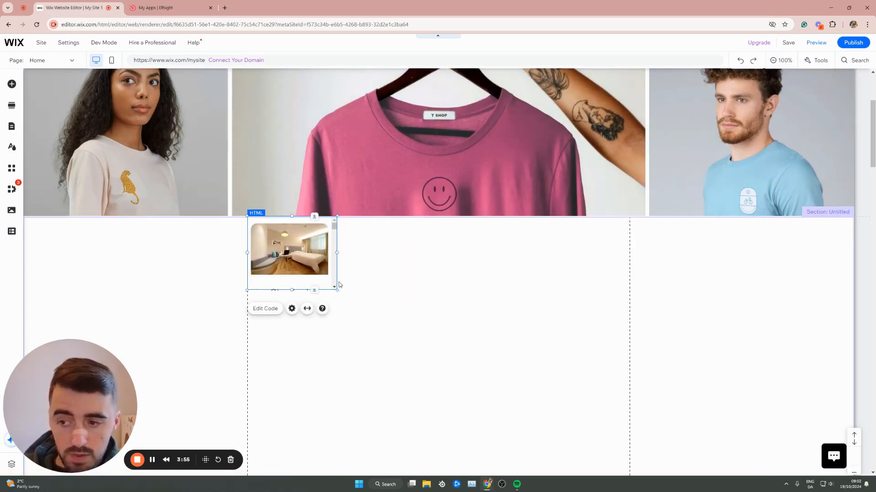
scroll("down", 3)
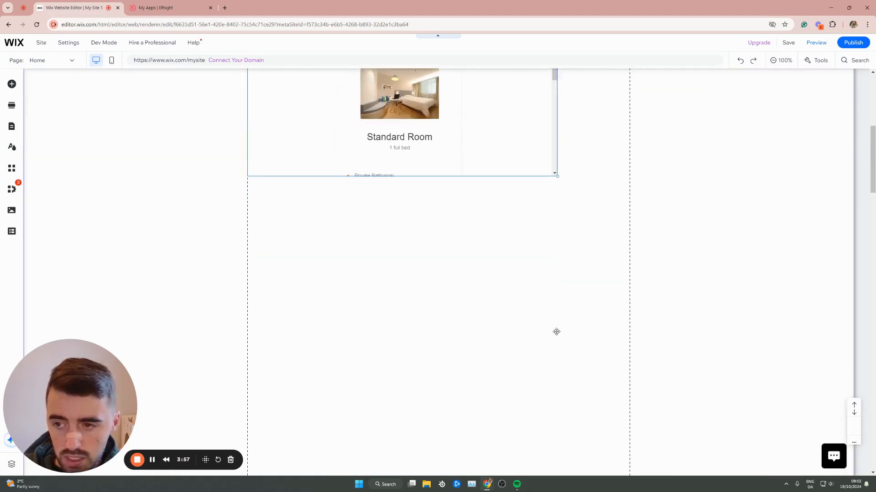